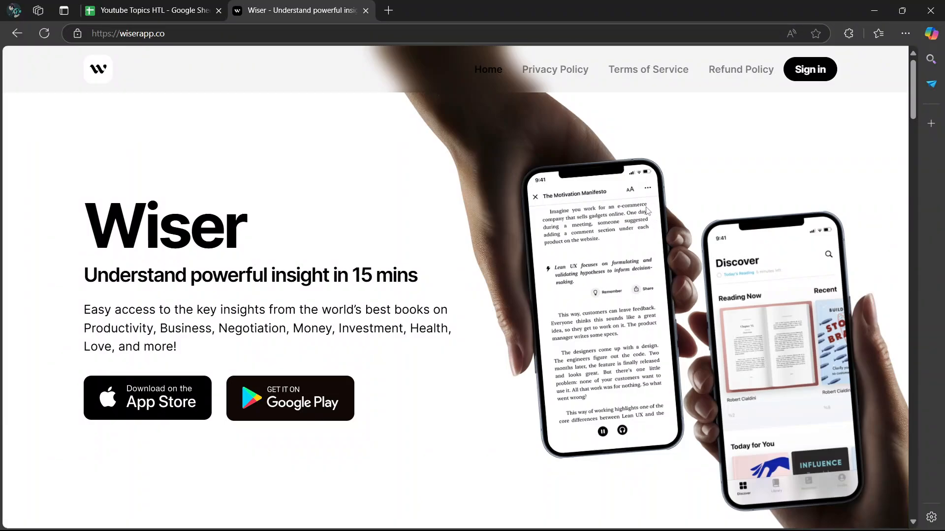
mouse_move(627, 142)
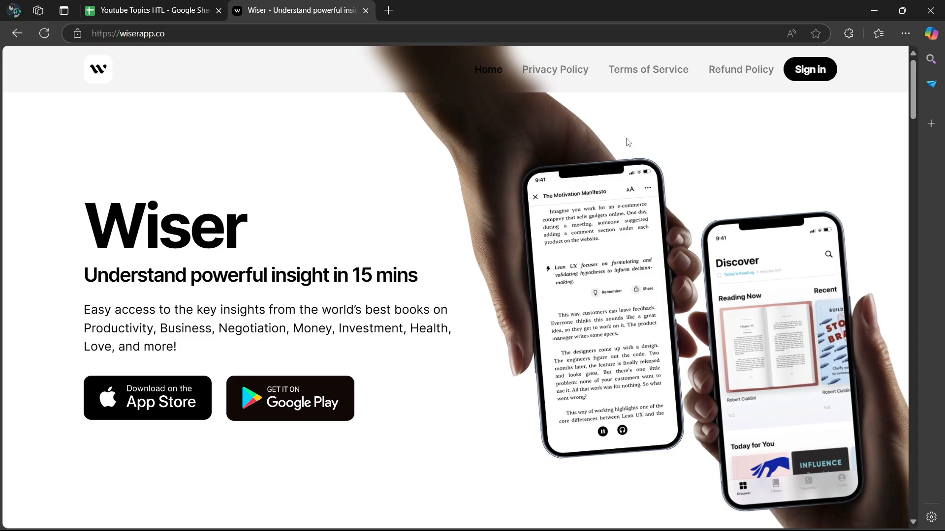
mouse_move(584, 171)
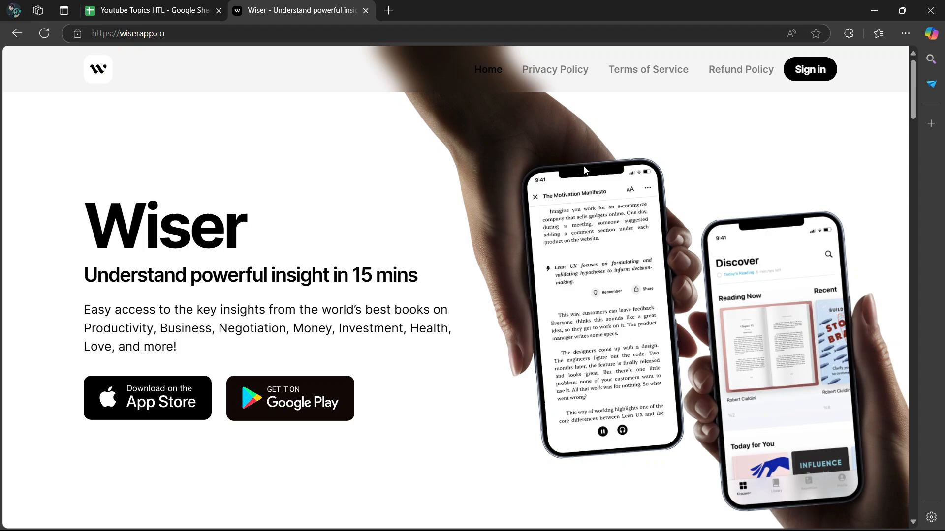
- Scroll down the wiserapp.co homepage, then go to the Privacy Policy page from the navigation bar
scroll(down, 3)
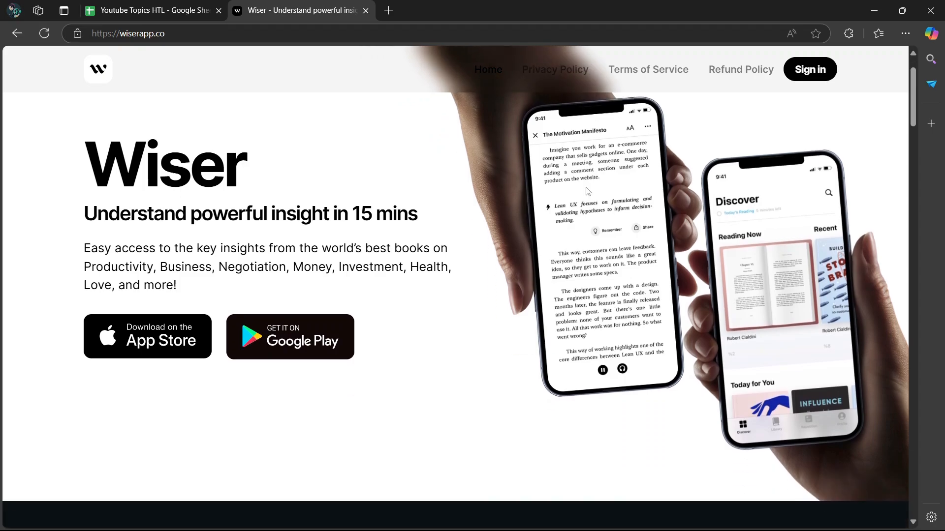
scroll(down, 3)
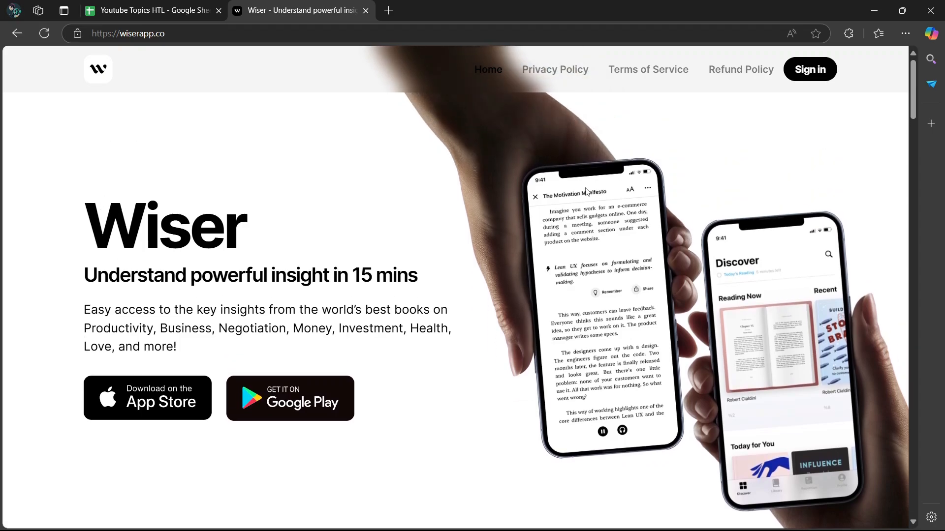
scroll(down, 3)
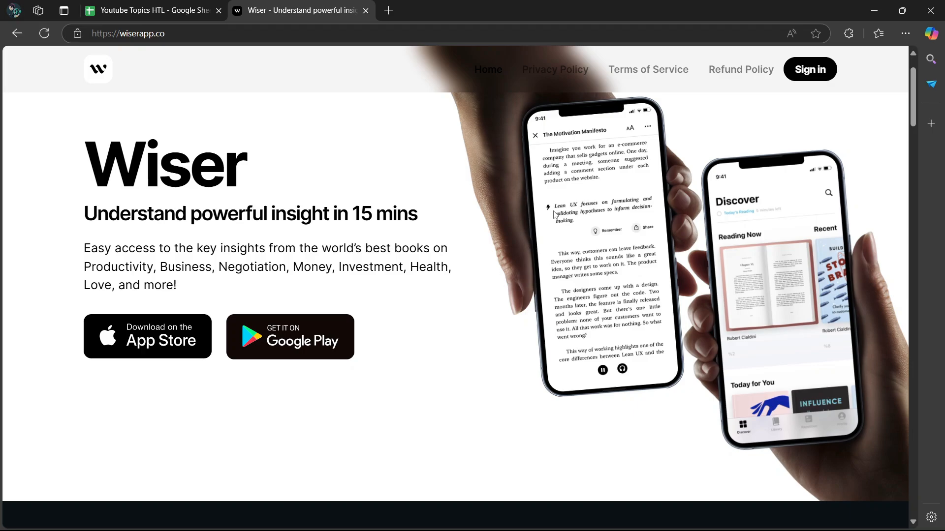
scroll(down, 3)
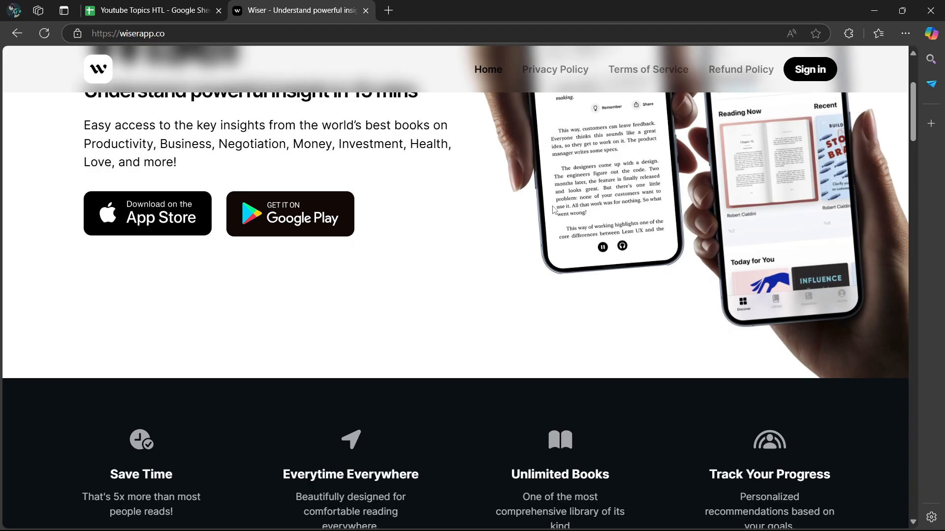
mouse_move(553, 210)
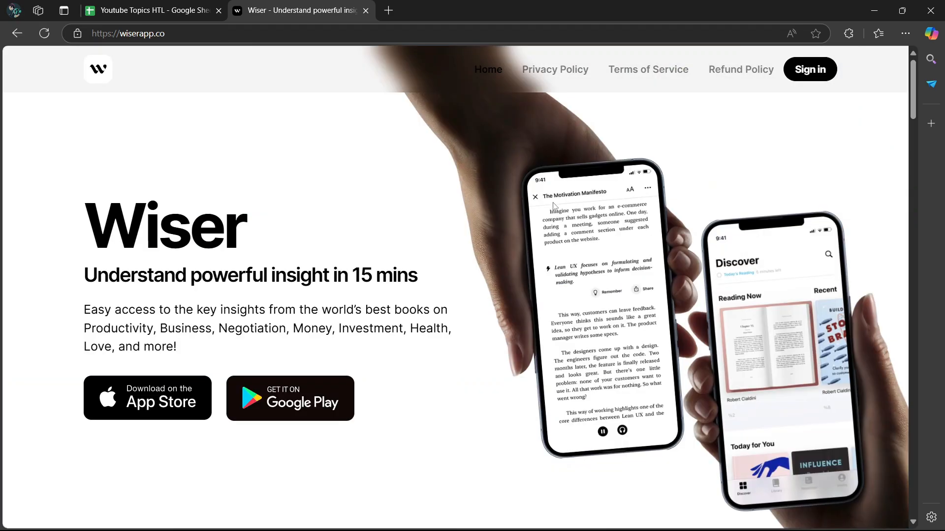
mouse_move(528, 206)
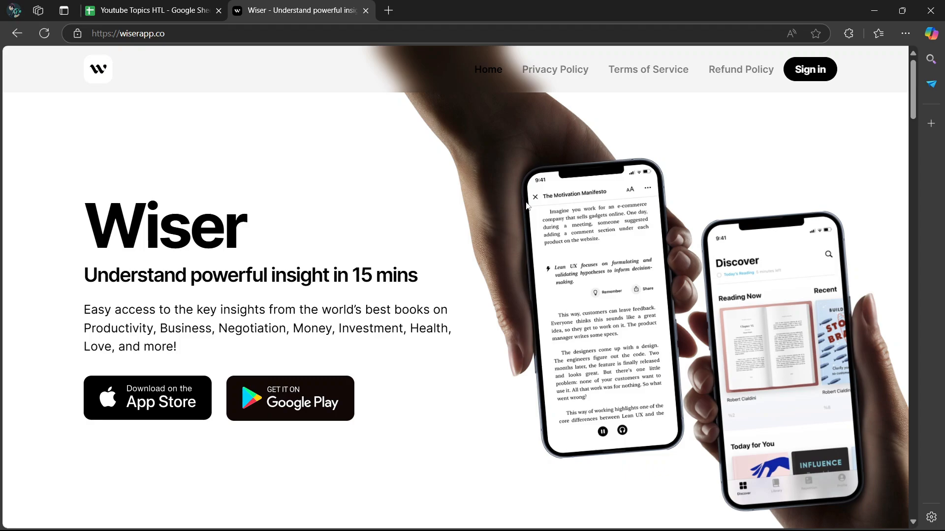
mouse_move(520, 208)
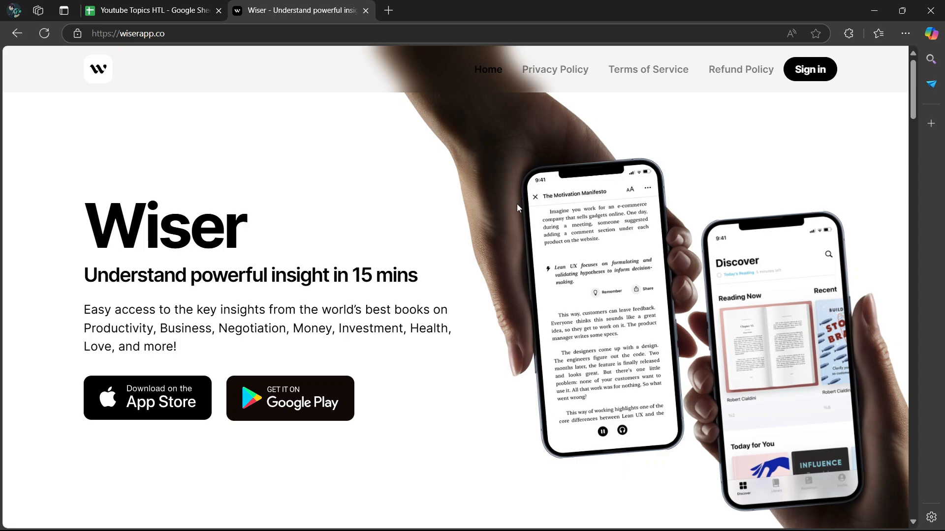
mouse_move(510, 210)
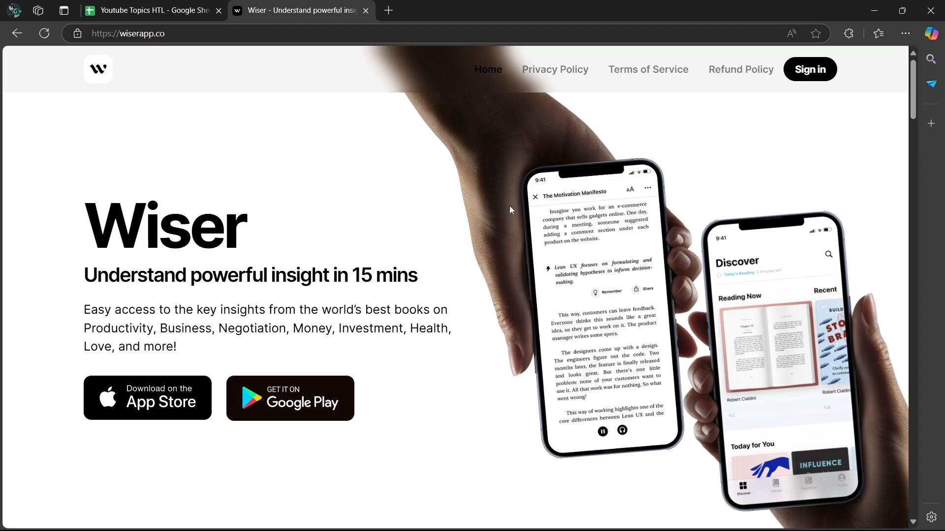
mouse_move(480, 205)
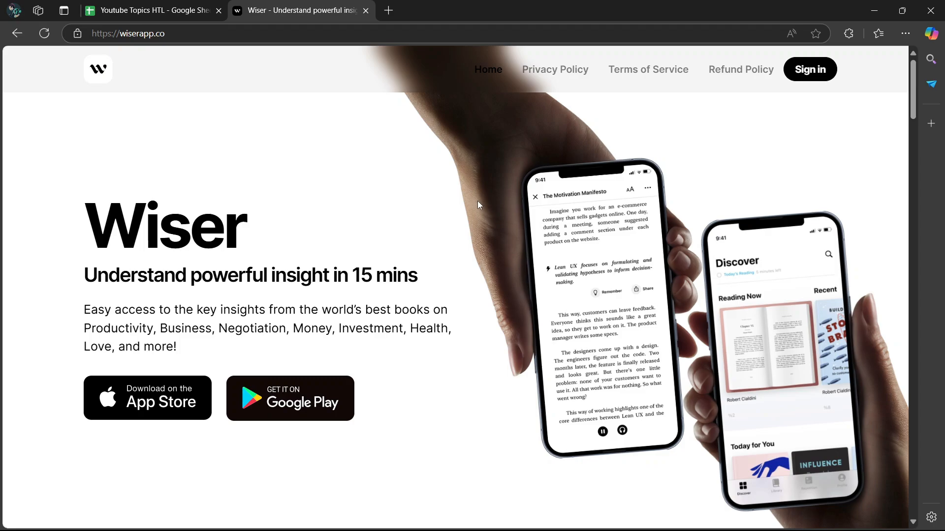
mouse_move(476, 206)
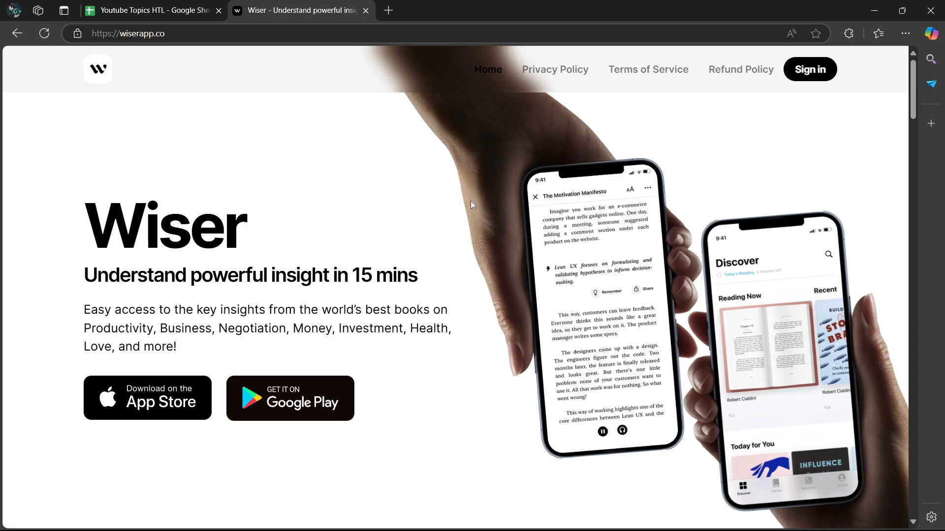
mouse_move(474, 208)
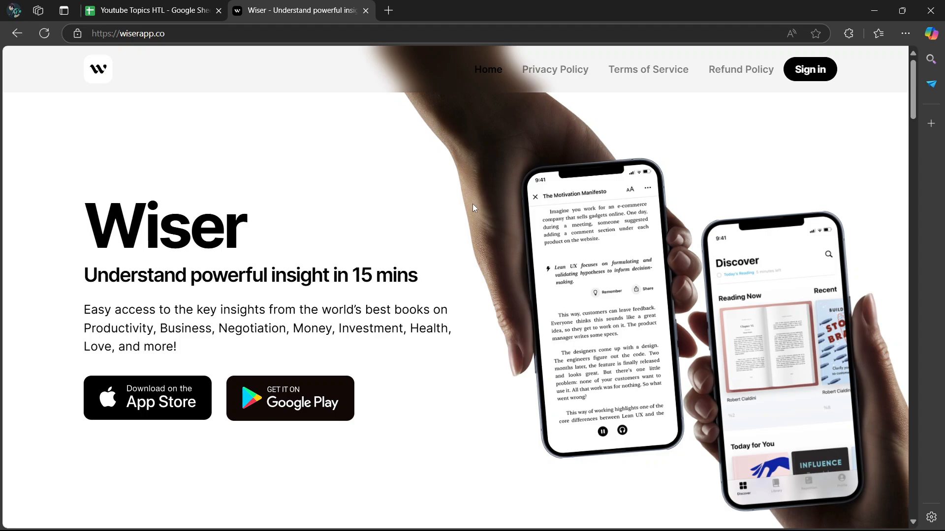
mouse_move(462, 207)
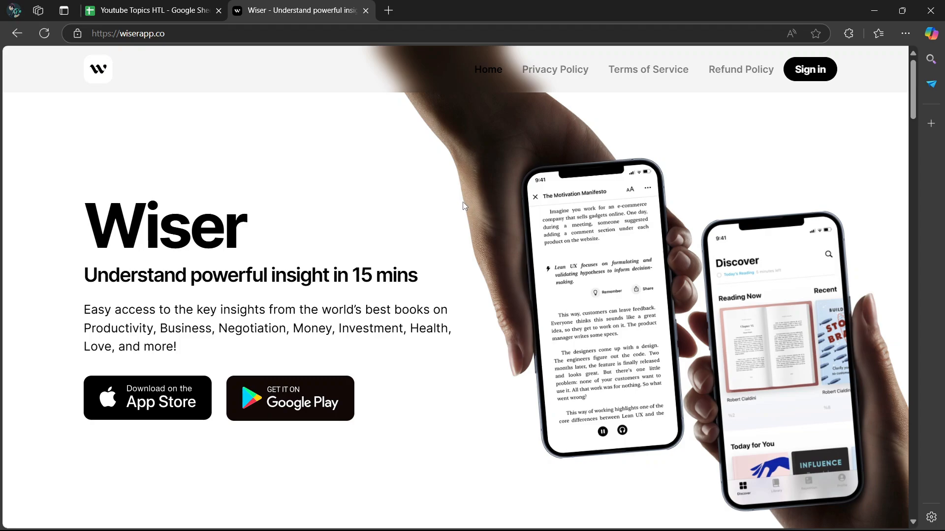
mouse_move(459, 210)
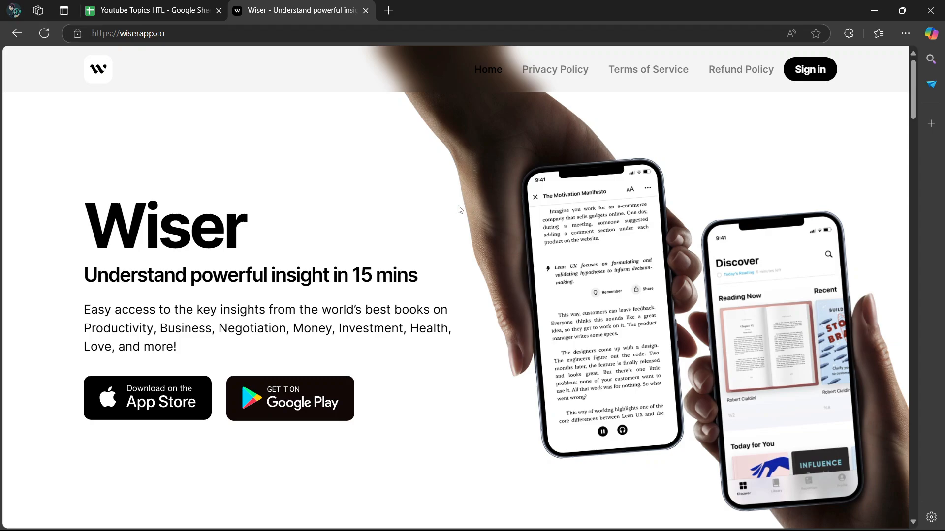
mouse_move(447, 212)
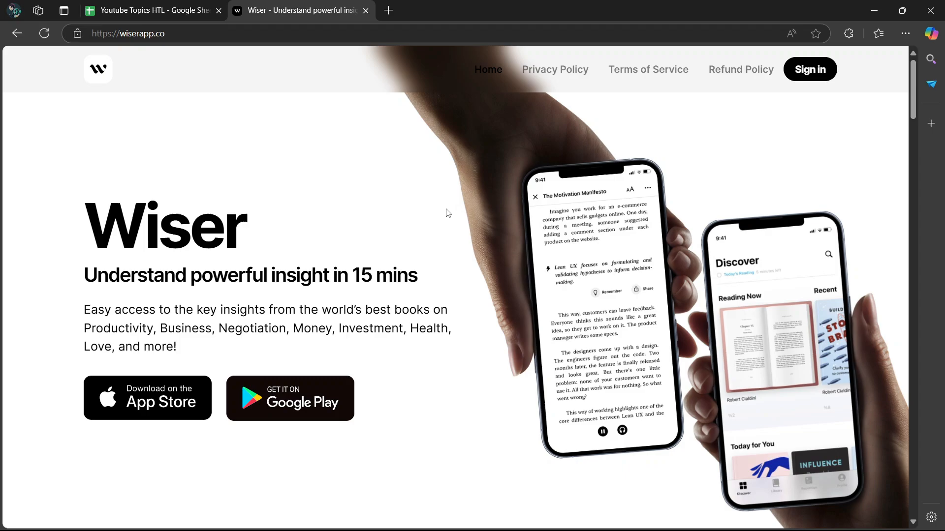
mouse_move(443, 210)
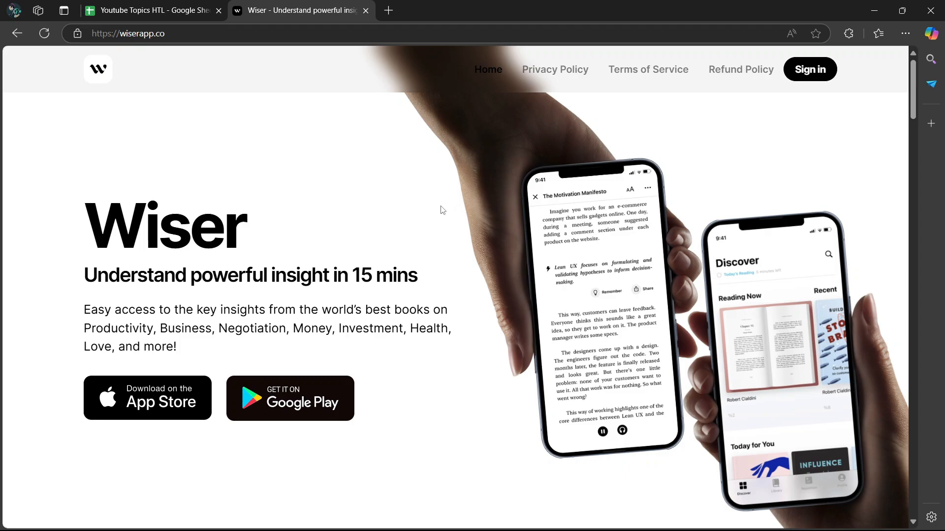
mouse_move(431, 206)
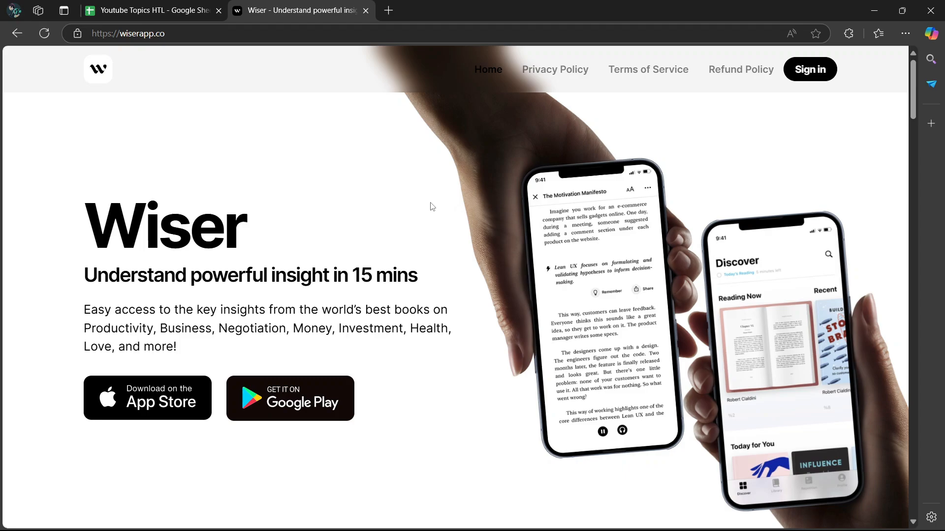
mouse_move(428, 208)
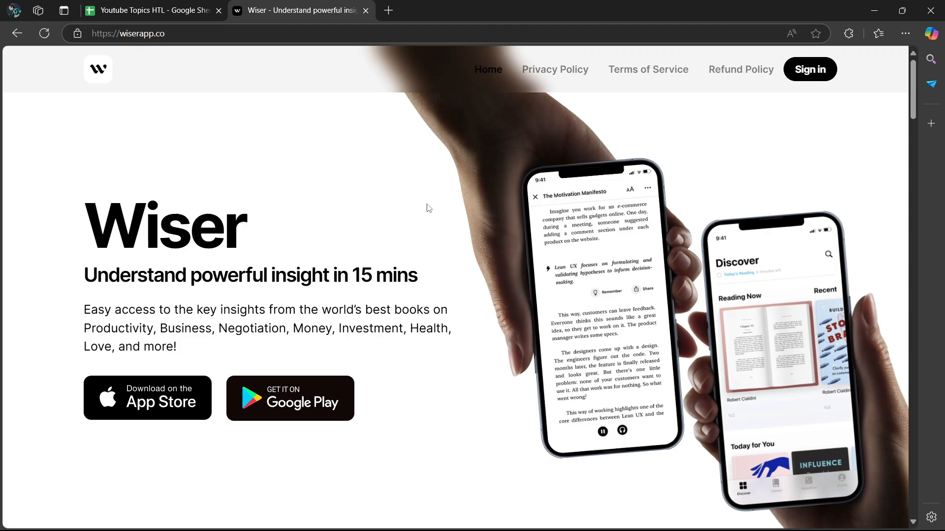
mouse_move(431, 210)
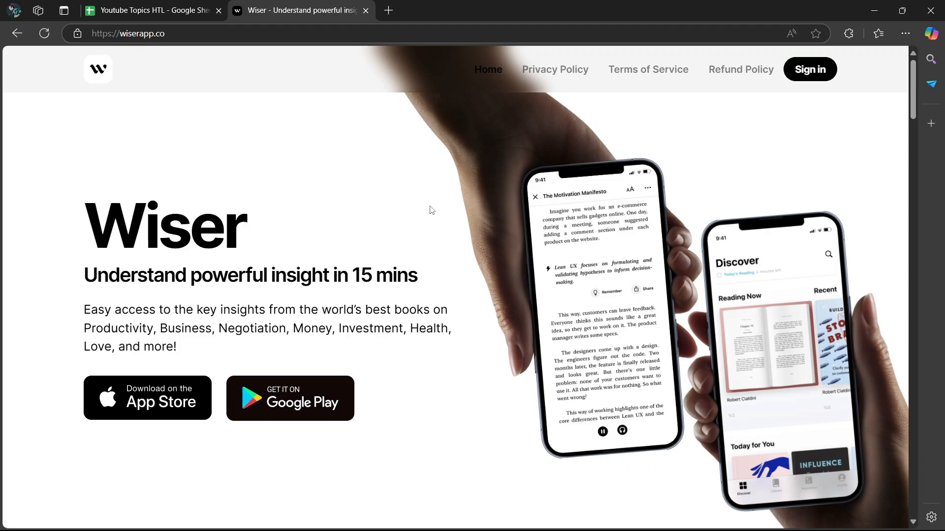
mouse_move(432, 212)
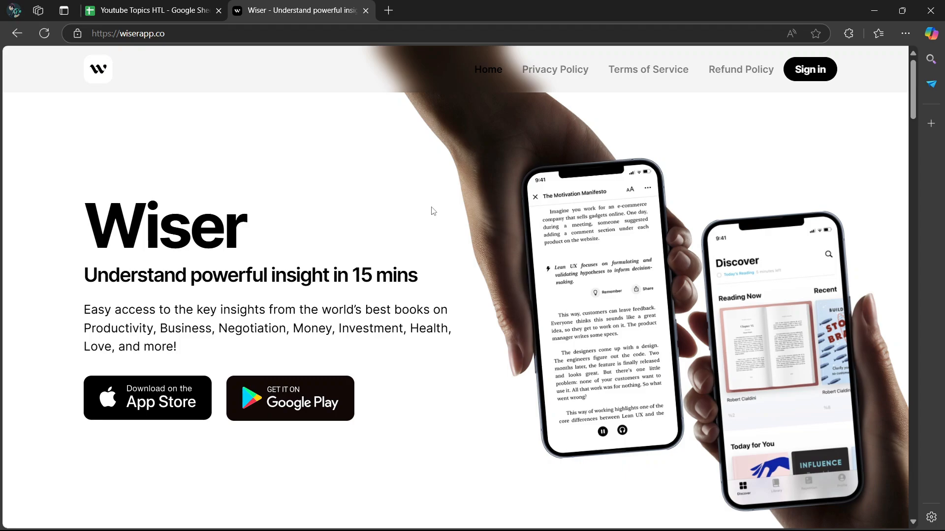
mouse_move(432, 206)
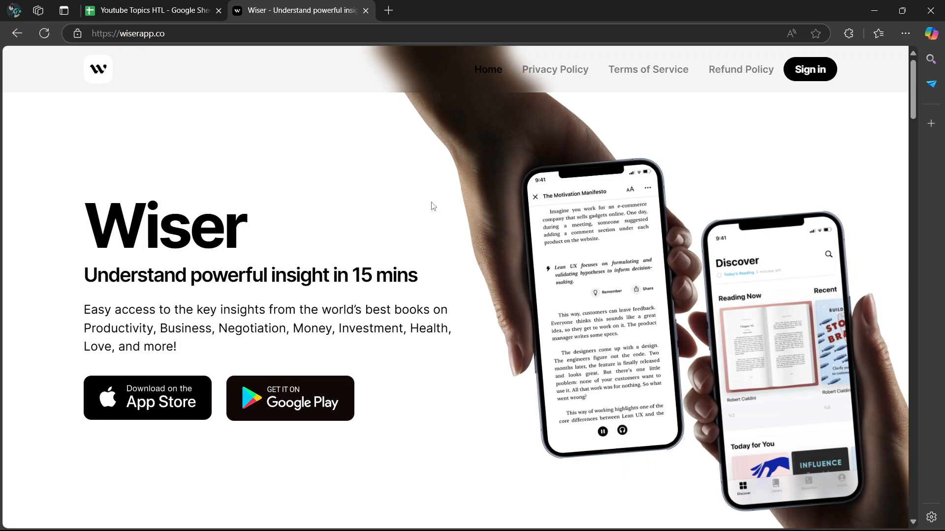
mouse_move(425, 208)
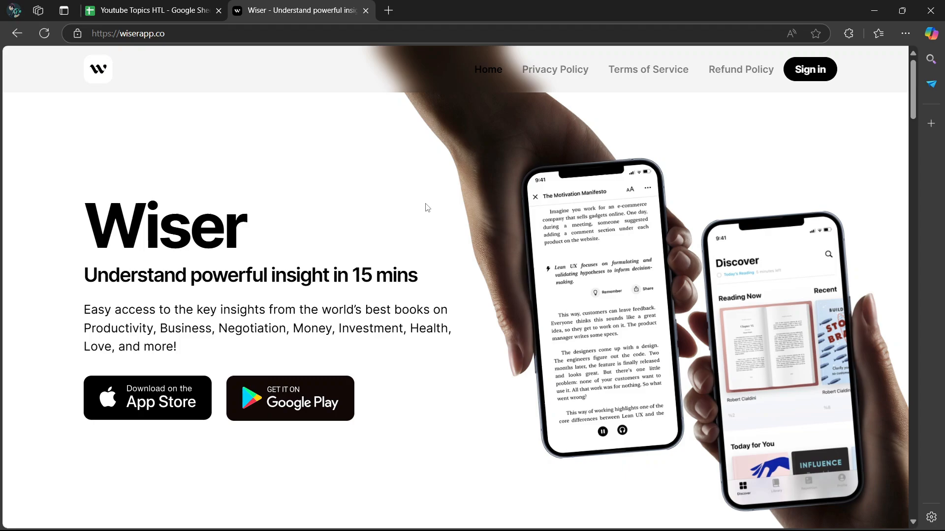
mouse_move(431, 206)
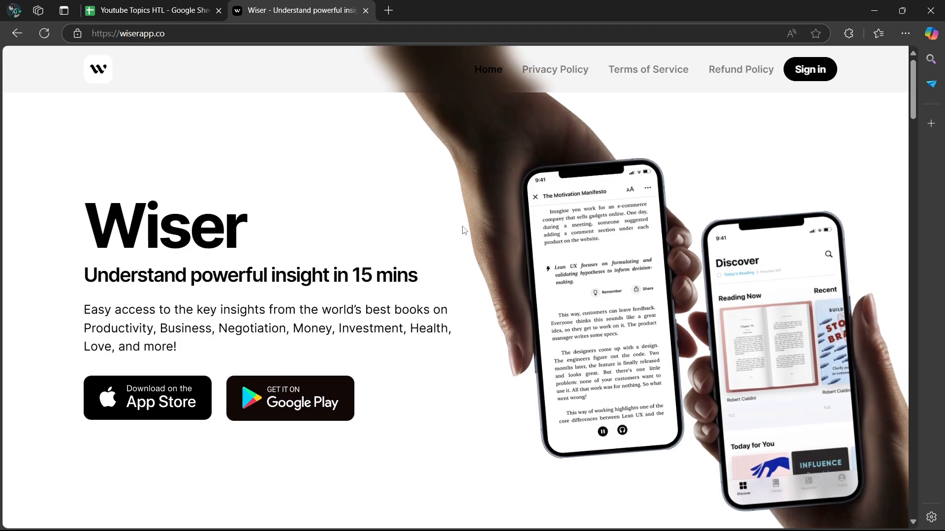
mouse_move(555, 69)
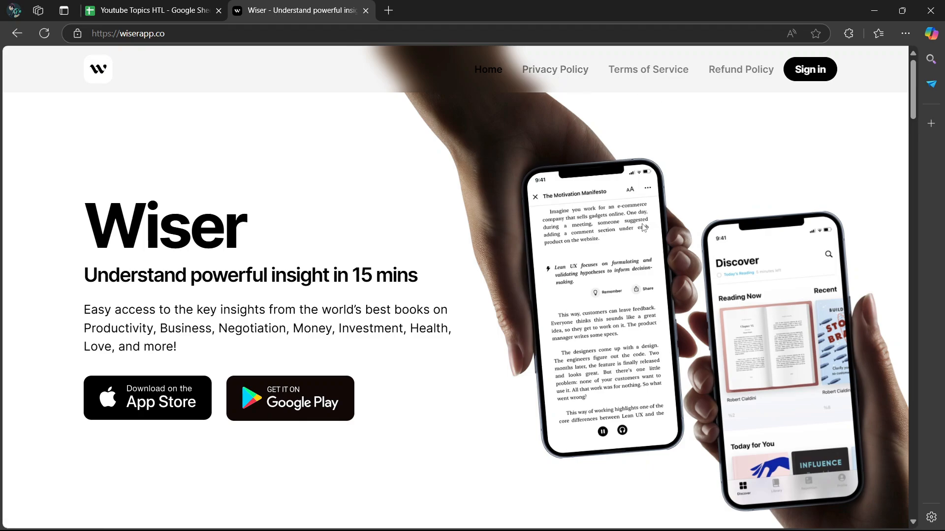
mouse_move(610, 187)
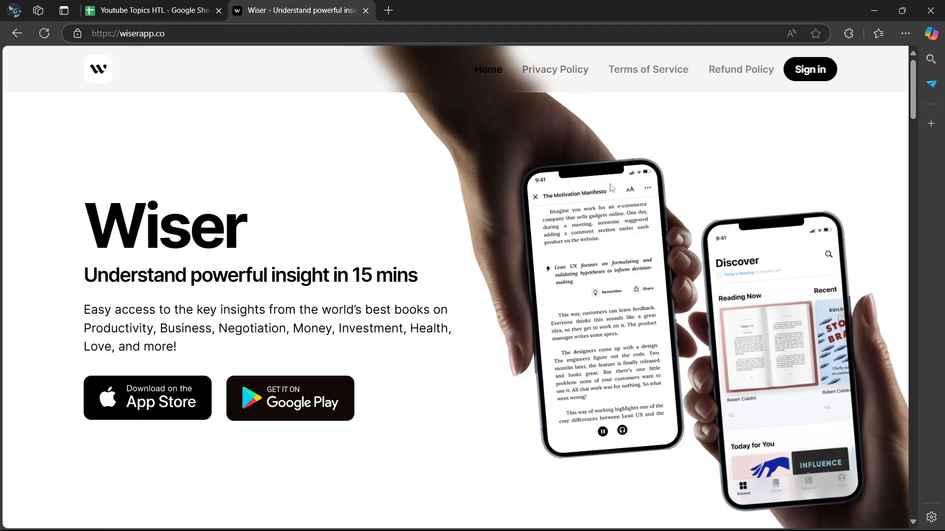
mouse_move(485, 196)
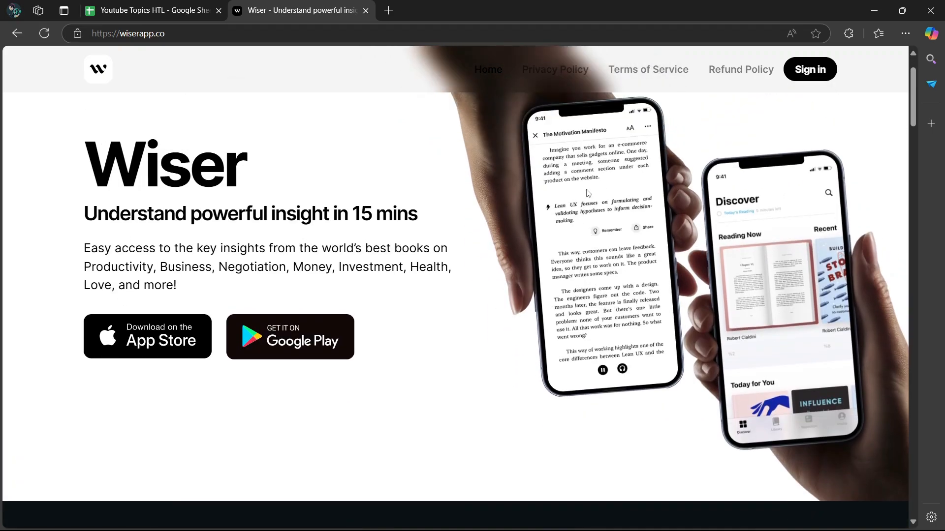
scroll(down, 3)
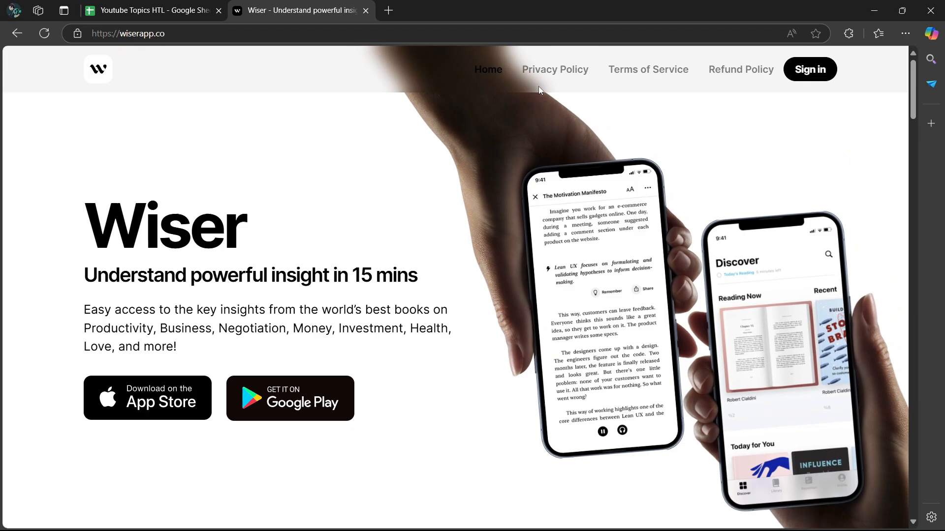
mouse_move(577, 94)
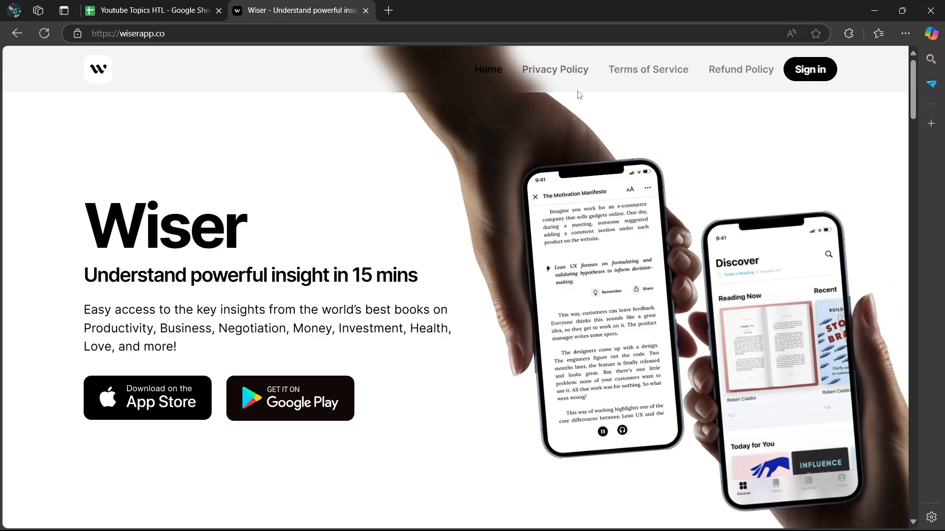
click(554, 70)
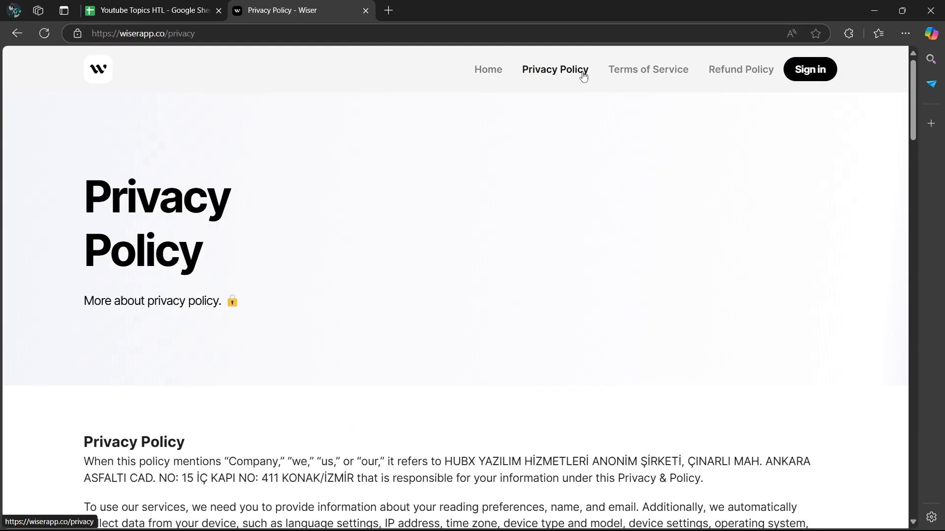
- Skim the privacy policy and go to the Sign in to Wiser page
scroll(down, 3)
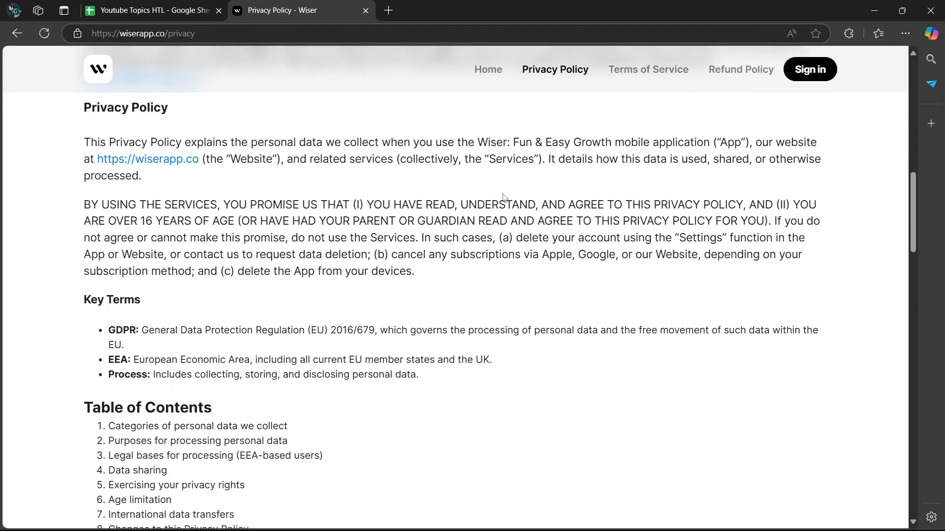
mouse_move(489, 193)
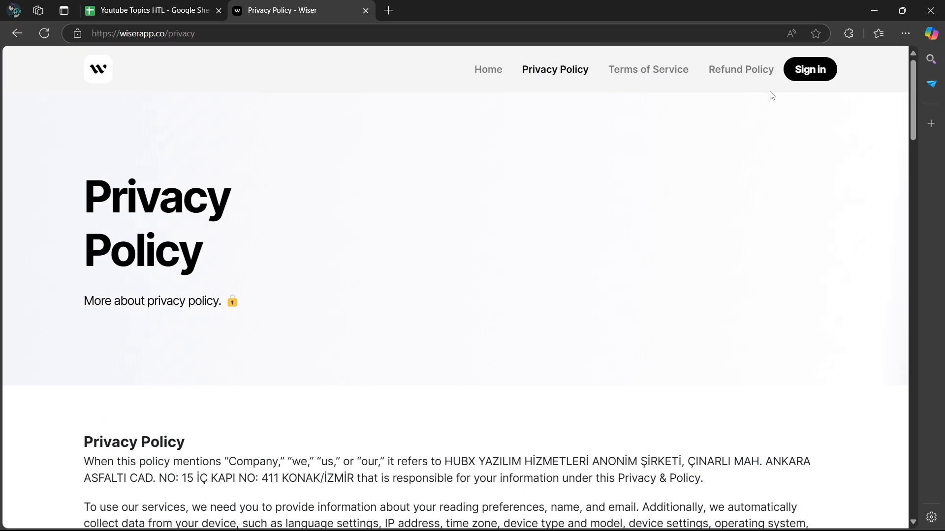
click(809, 68)
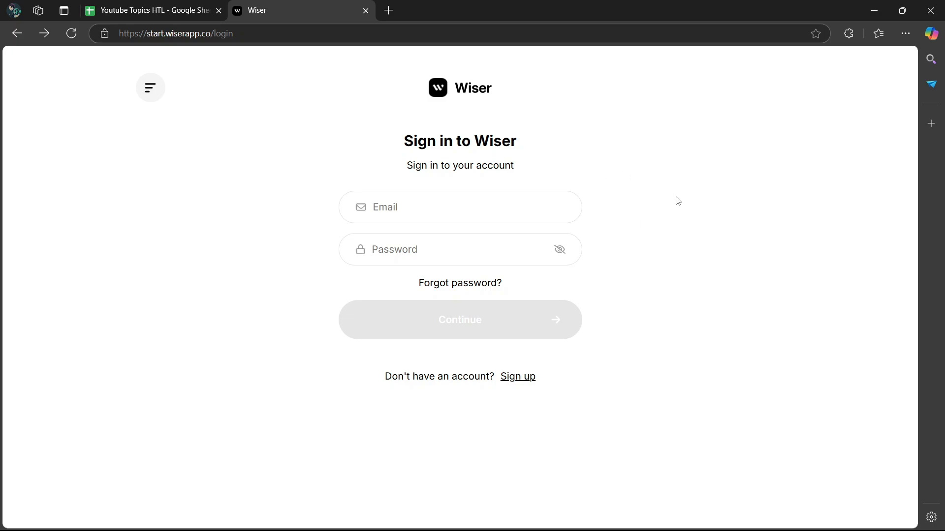
mouse_move(682, 205)
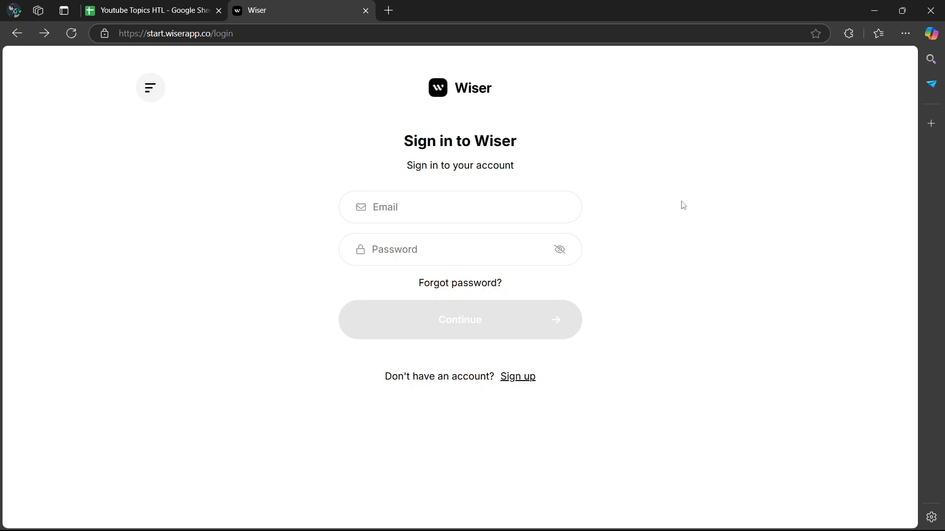